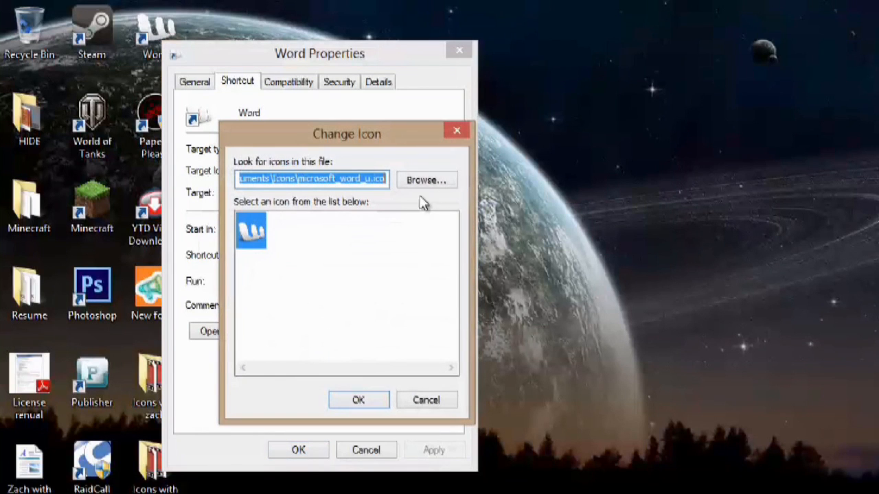
Open the RealWorld 'Online Image to Icon Converter' result and scroll to its Online Icon Creator tool.
{"action": "left_click", "coordinate": [426, 178]}
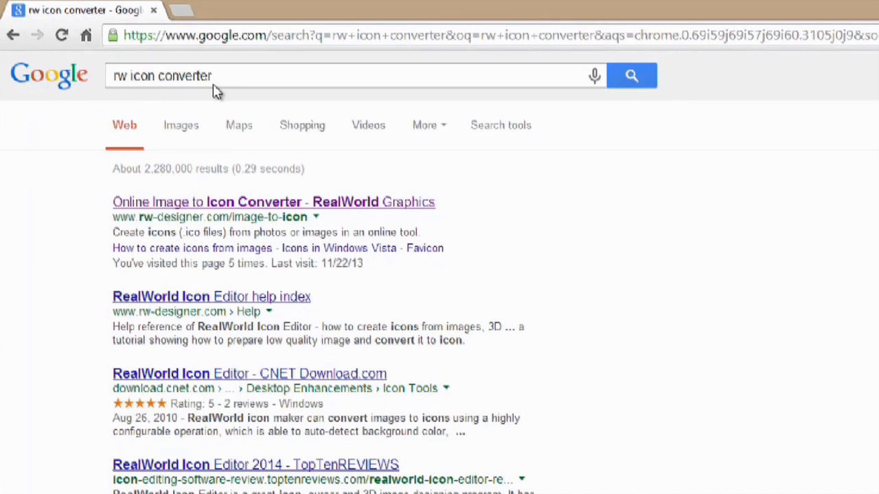
{"action": "mouse_move", "coordinate": [323, 234]}
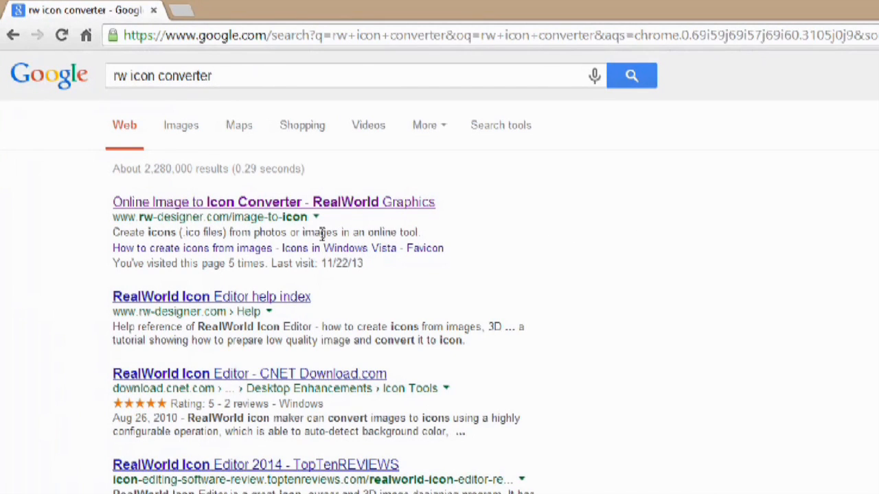
{"action": "mouse_move", "coordinate": [360, 202]}
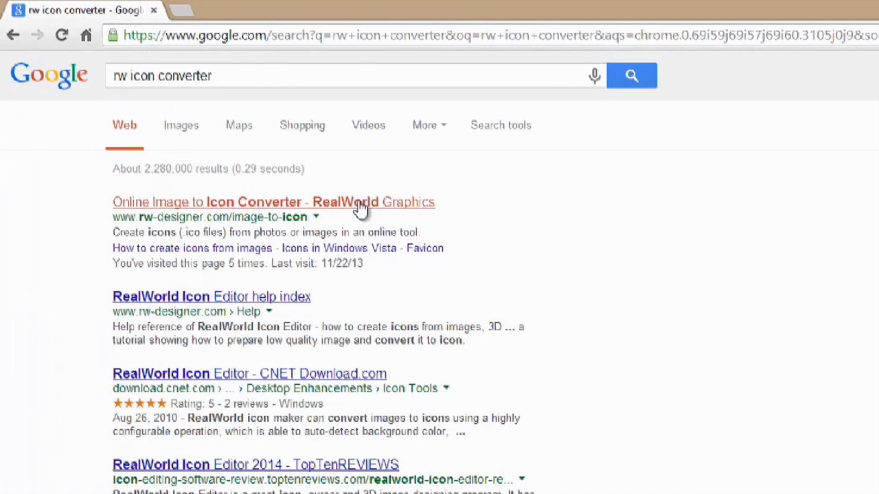
{"action": "left_click", "coordinate": [273, 202]}
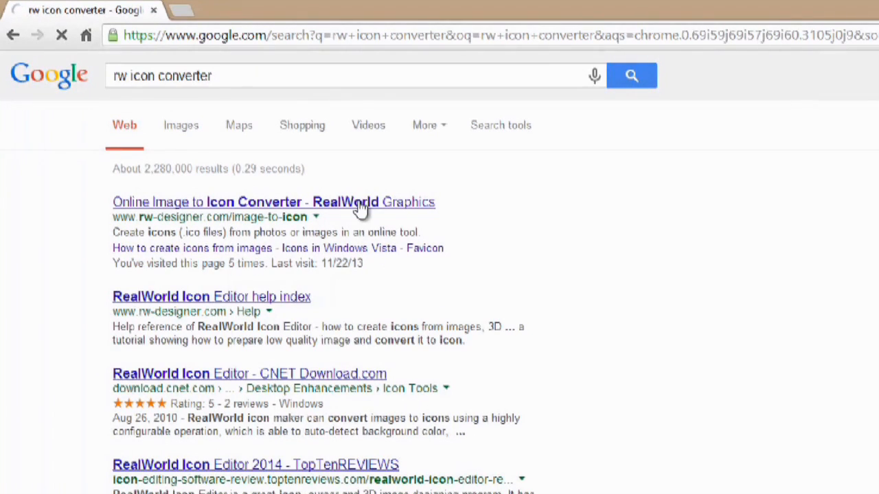
{"action": "left_click", "coordinate": [273, 202]}
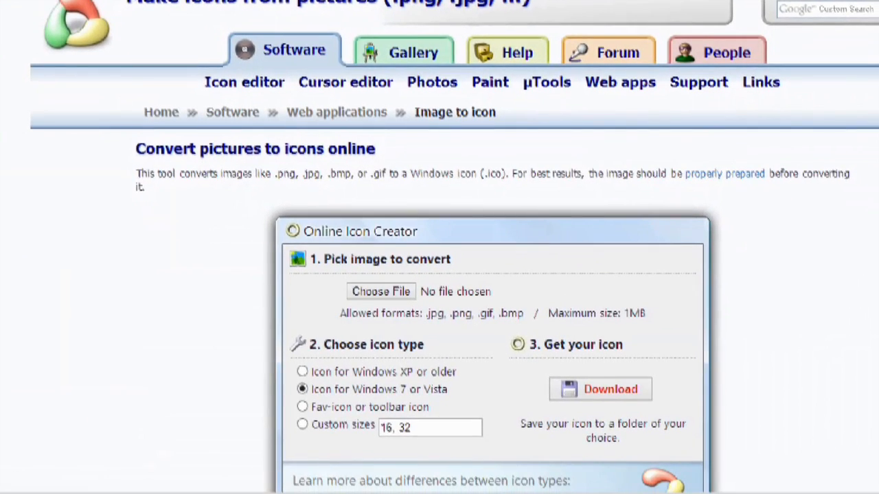
{"action": "scroll", "scroll_direction": "down", "scroll_amount": 3}
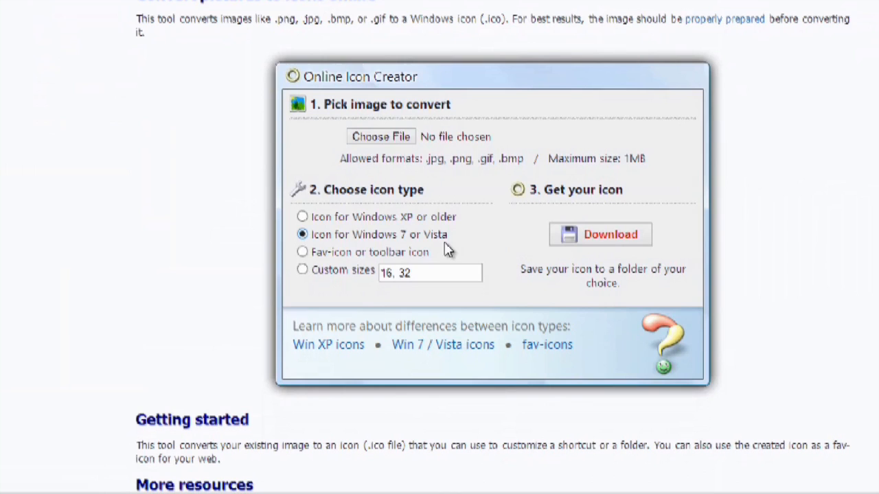
{"action": "mouse_move", "coordinate": [371, 244]}
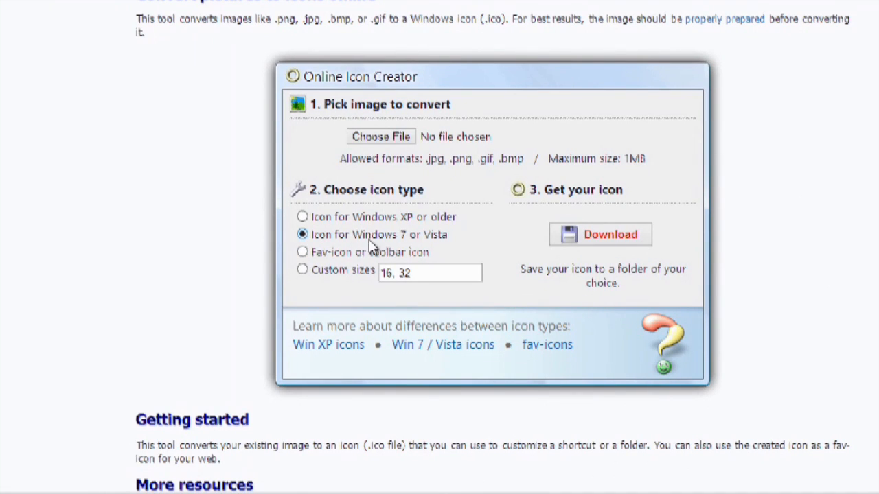
{"action": "mouse_move", "coordinate": [460, 247]}
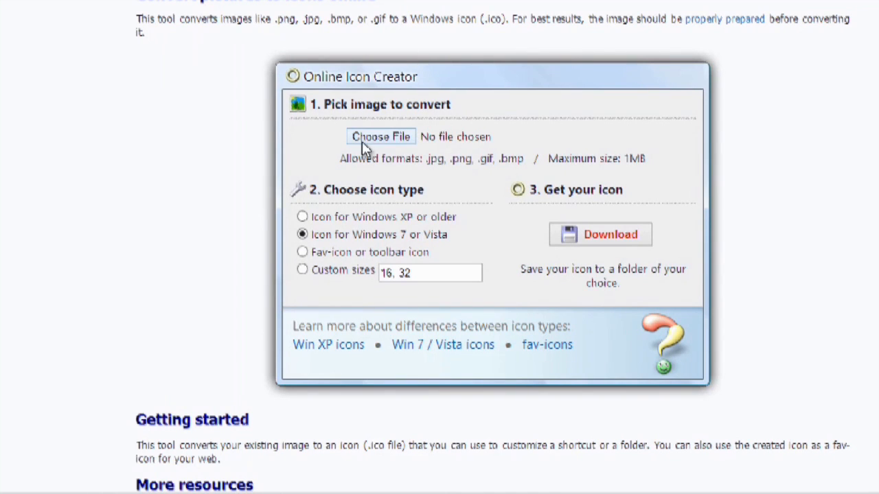
Load Photogen_AEF201.jpg from Pictures > 9-26 Pictures as the image to convert.
{"action": "left_click", "coordinate": [380, 137]}
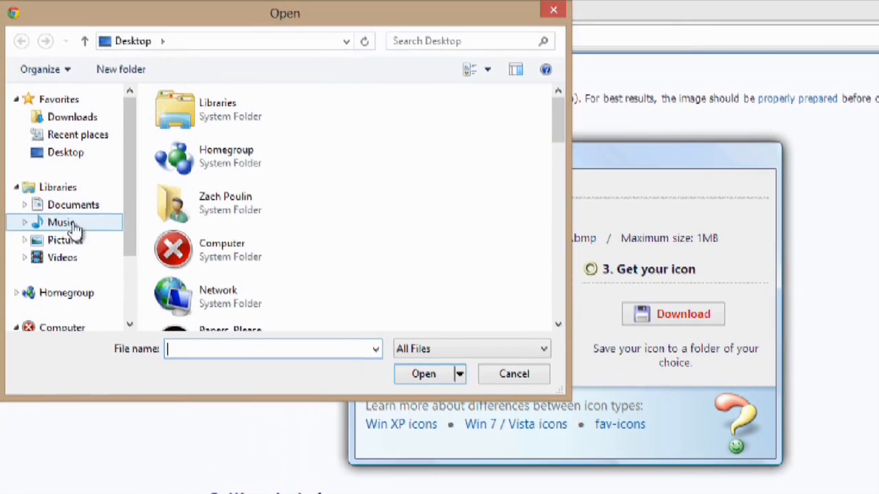
{"action": "left_click", "coordinate": [64, 239]}
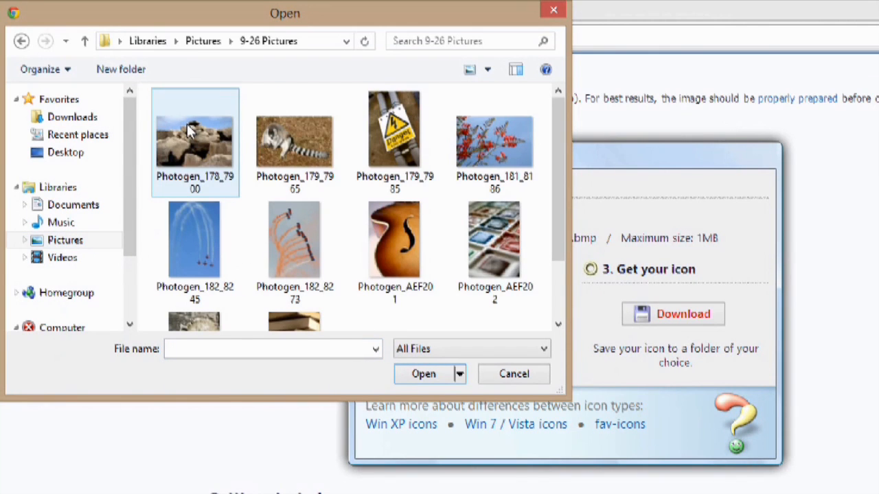
{"action": "left_click", "coordinate": [396, 240]}
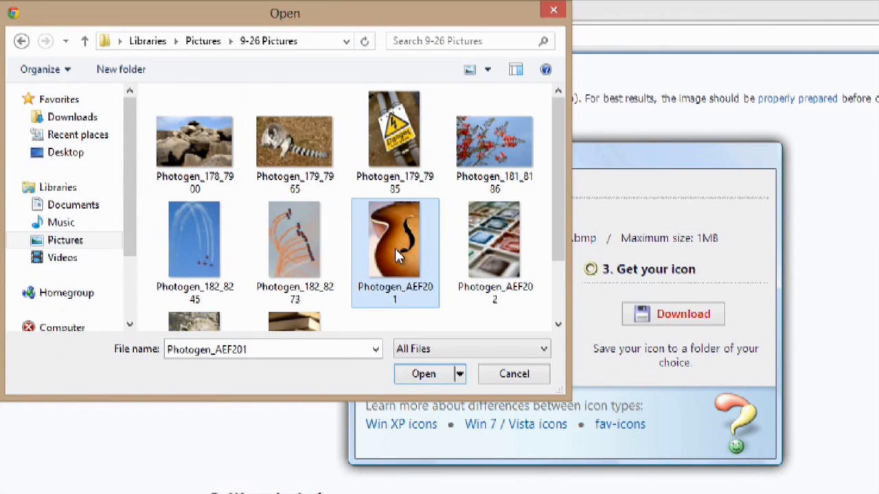
{"action": "left_click", "coordinate": [423, 373]}
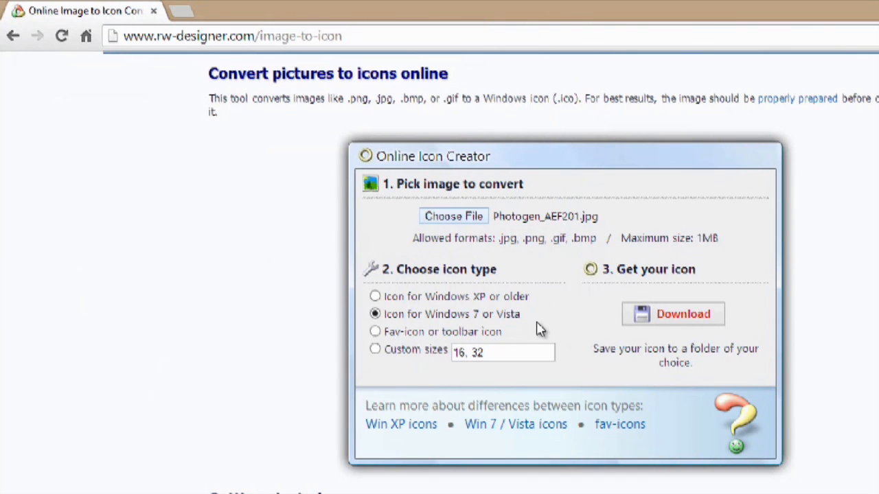
Download Photogen_AEF201.ico and bring up its options in the browser's download bar.
{"action": "left_click", "coordinate": [673, 313]}
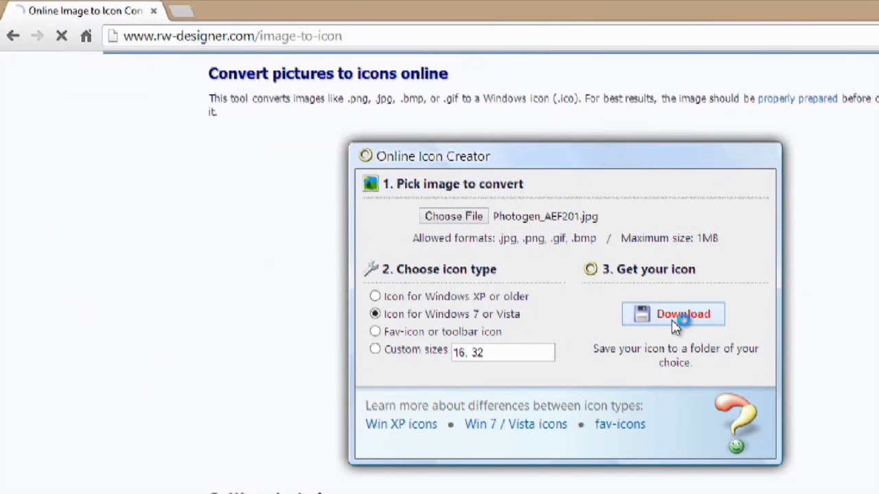
{"action": "left_click", "coordinate": [673, 313]}
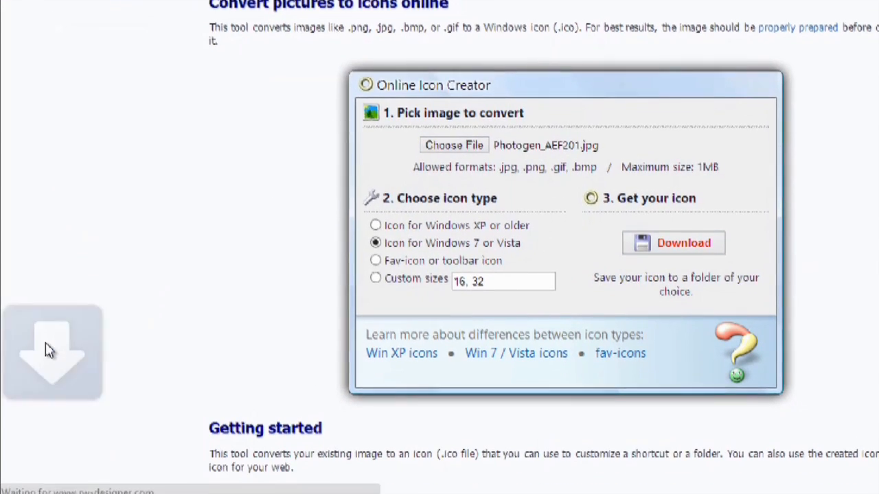
{"action": "scroll", "scroll_direction": "up", "scroll_amount": 3}
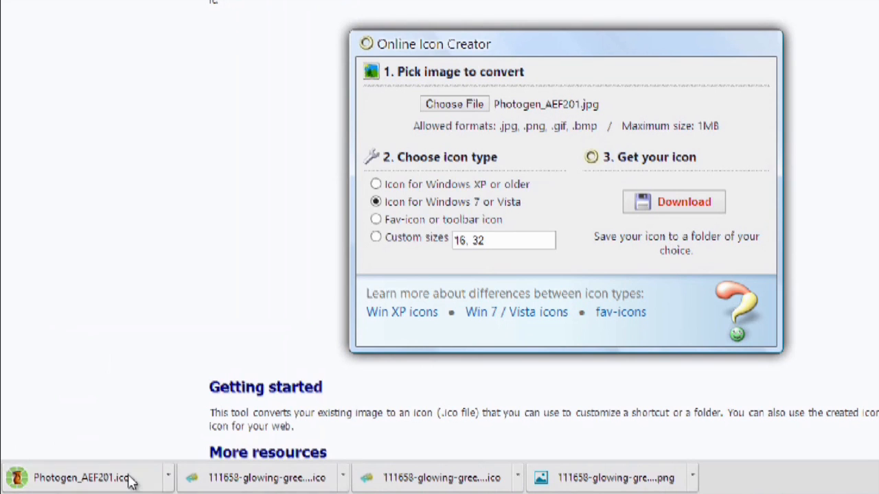
{"action": "left_click", "coordinate": [167, 478]}
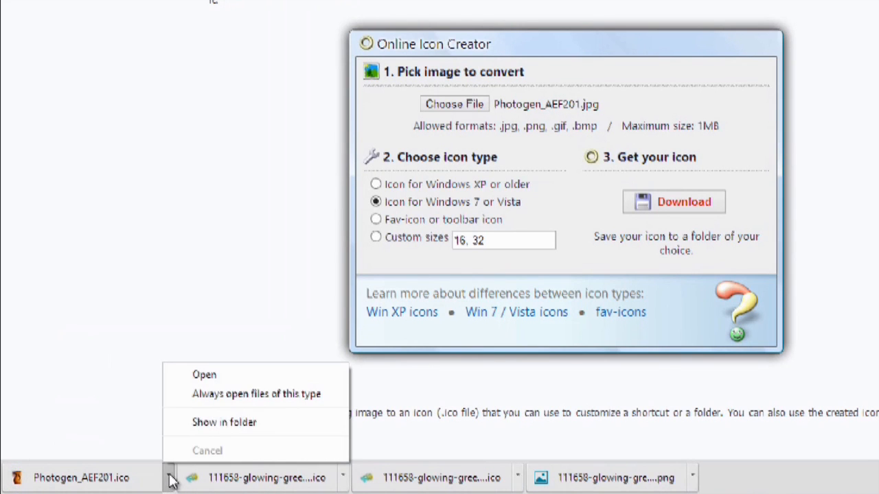
{"action": "mouse_move", "coordinate": [223, 421]}
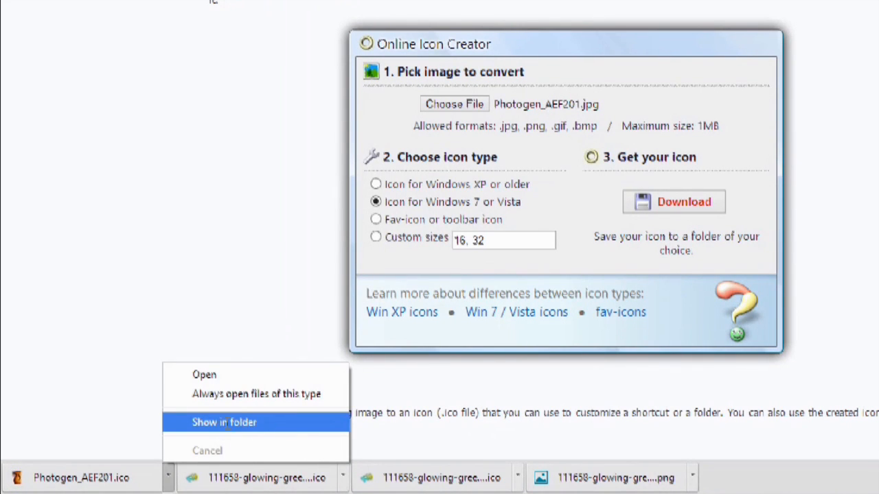
Show the downloaded icon in its folder and move Photogen_AEF201.ico from Downloads into Documents.
{"action": "left_click", "coordinate": [224, 422]}
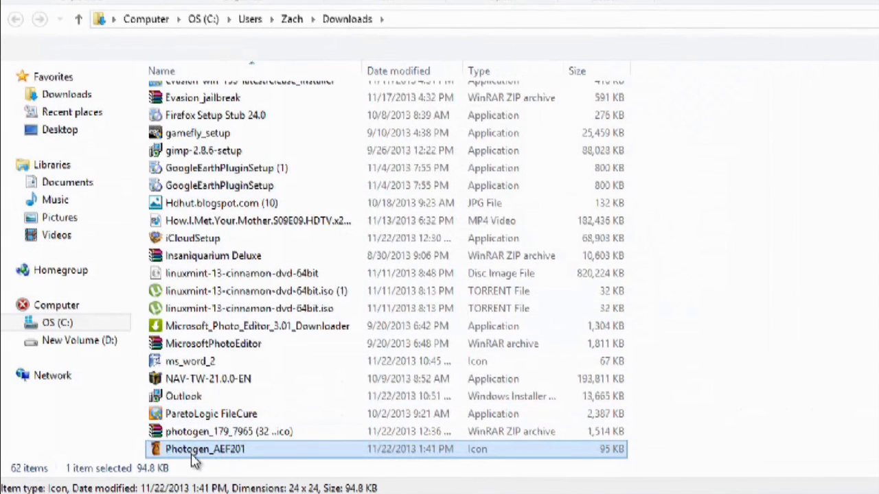
{"action": "left_click_drag", "start_coordinate": [195, 449], "coordinate": [66, 181]}
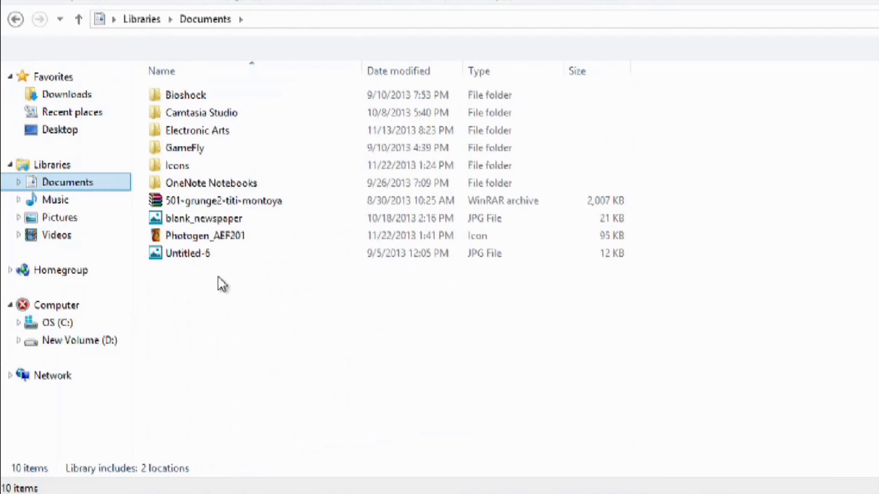
{"action": "mouse_move", "coordinate": [247, 274]}
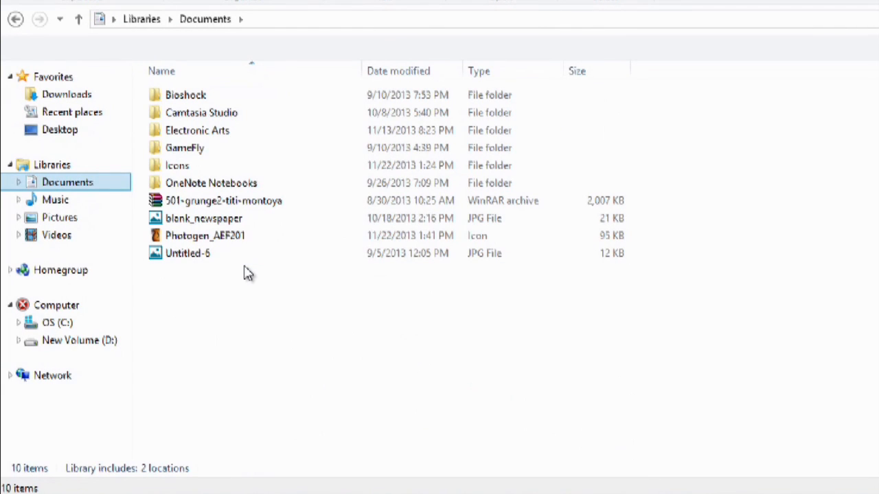
{"action": "left_click", "coordinate": [204, 236]}
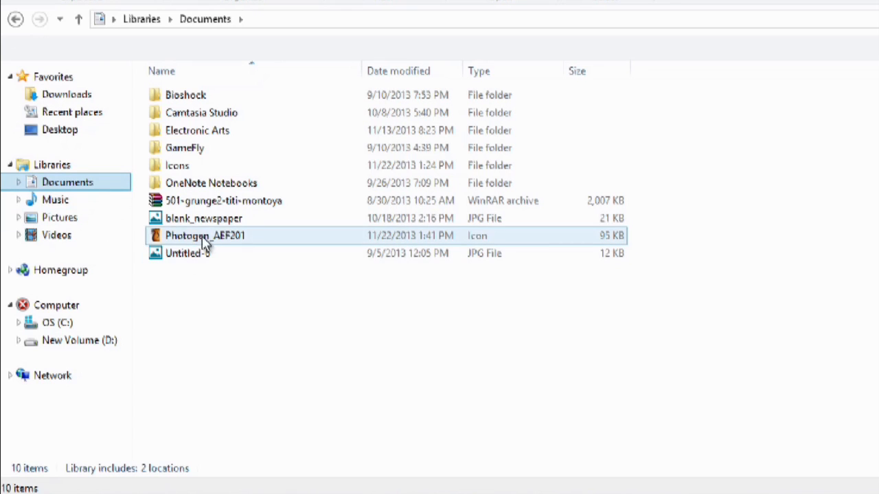
Move Photogen_AEF201.ico into the Icons folder and select it there.
{"action": "left_click_drag", "start_coordinate": [204, 236], "coordinate": [177, 165]}
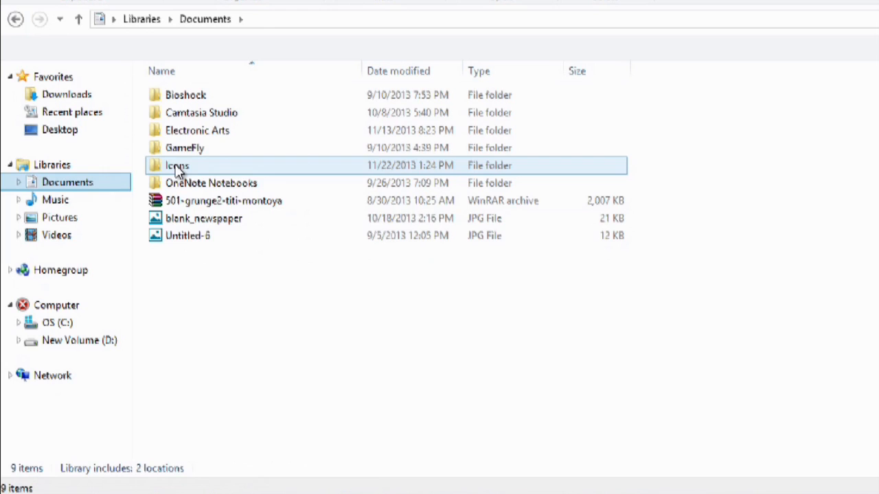
{"action": "double_click", "coordinate": [178, 165]}
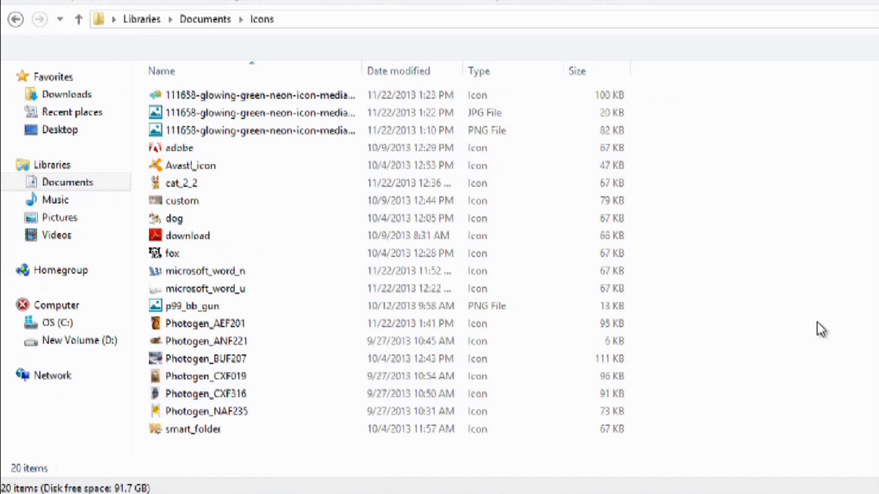
{"action": "left_click", "coordinate": [192, 305]}
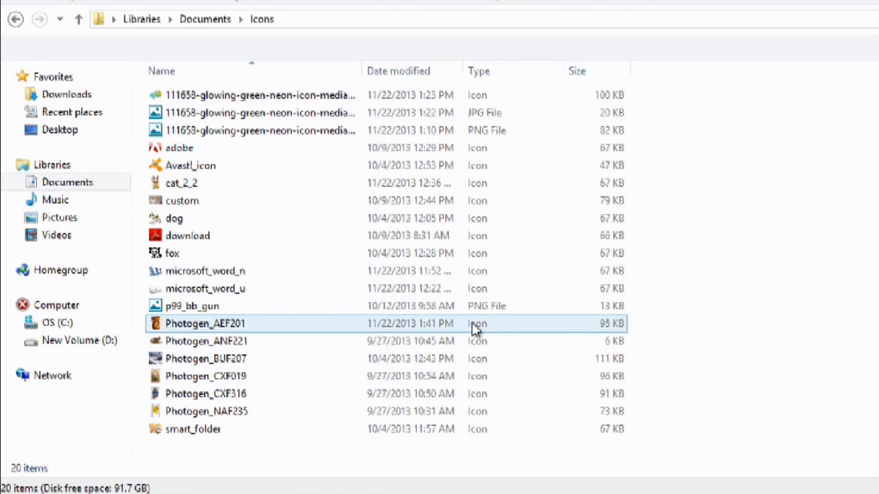
{"action": "mouse_move", "coordinate": [623, 193]}
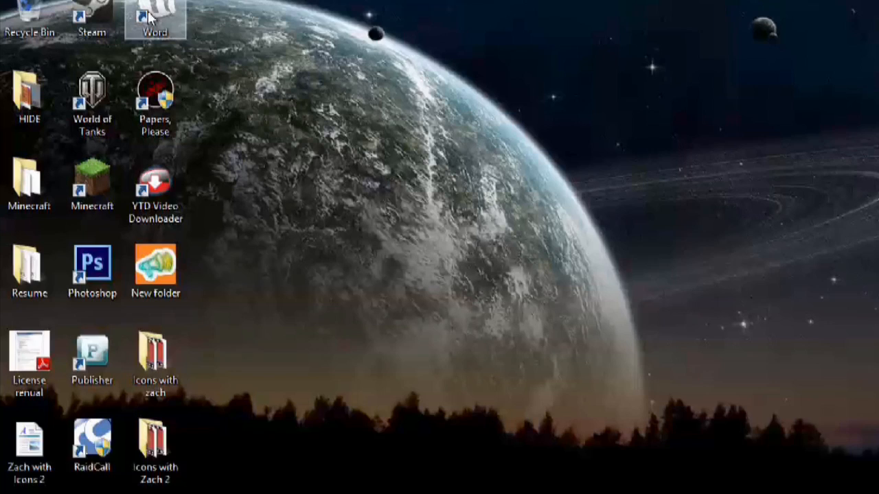
Open the Word shortcut's Properties and its Change Icon dialog from the Shortcut tab.
{"action": "right_click", "coordinate": [155, 27]}
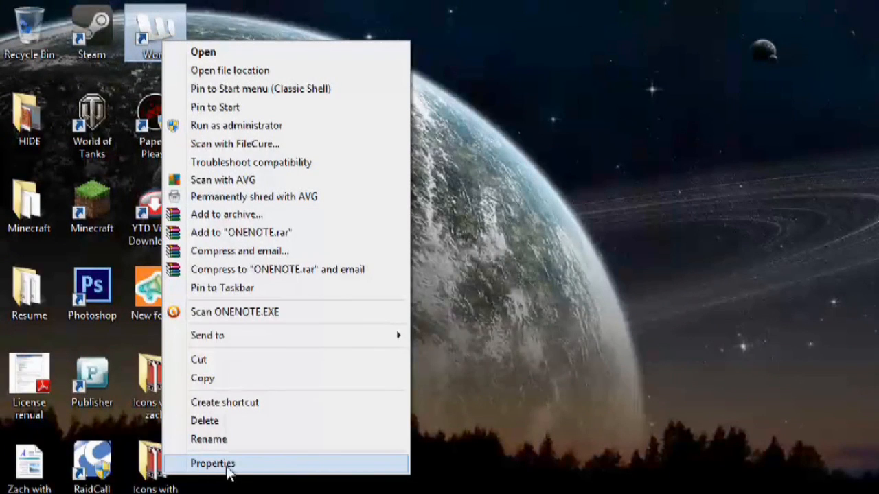
{"action": "left_click", "coordinate": [211, 464]}
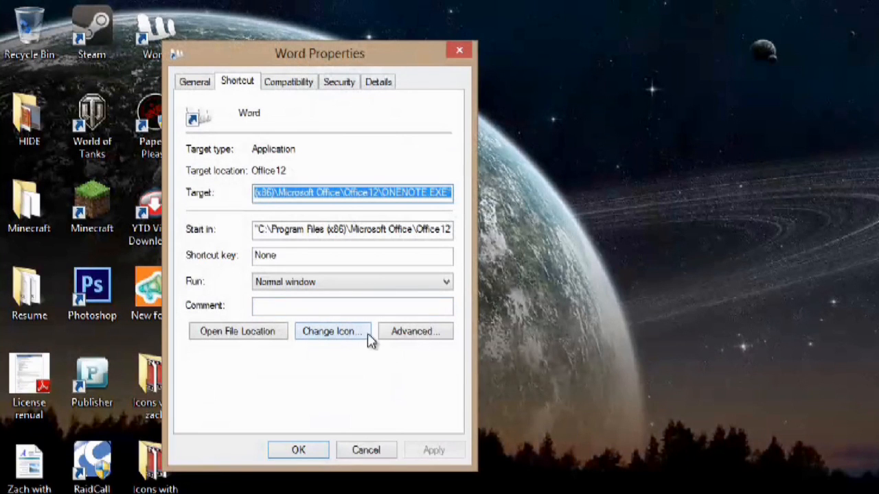
{"action": "left_click", "coordinate": [333, 331]}
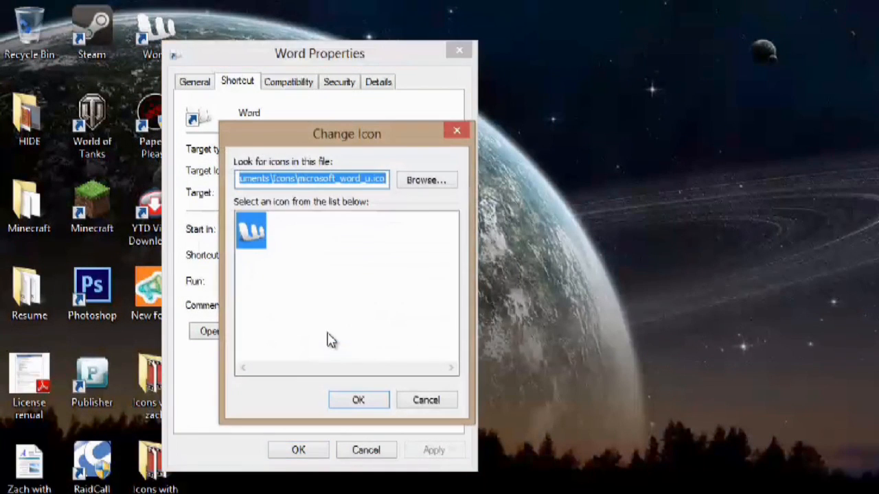
Browse to Documents\Icons\Photogen_AEF201 and confirm it as the Word shortcut's new icon.
{"action": "left_click", "coordinate": [426, 180]}
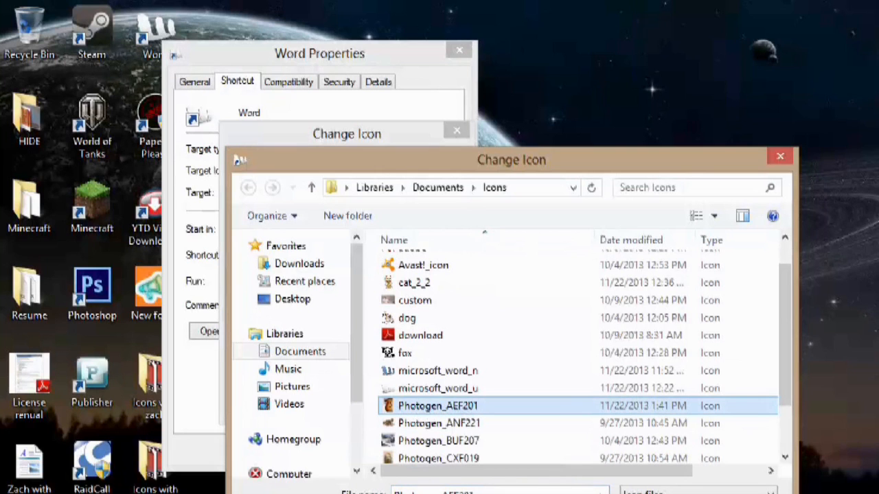
{"action": "left_click", "coordinate": [359, 400]}
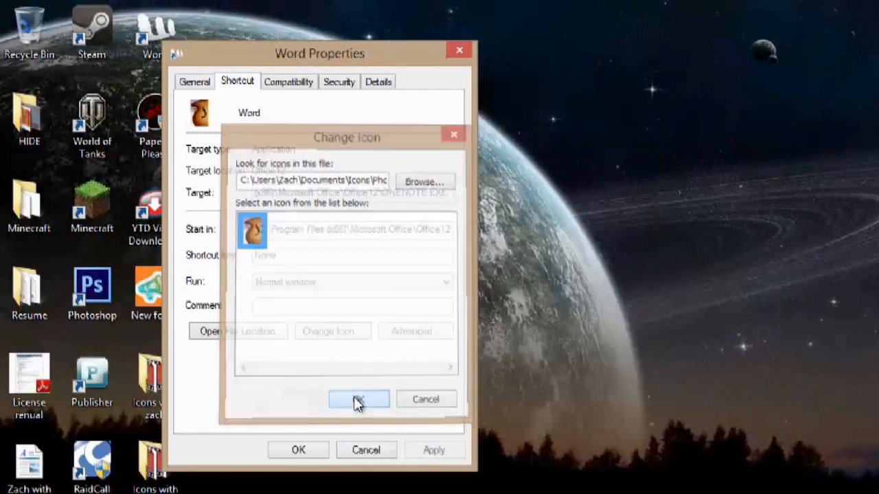
{"action": "left_click", "coordinate": [358, 399]}
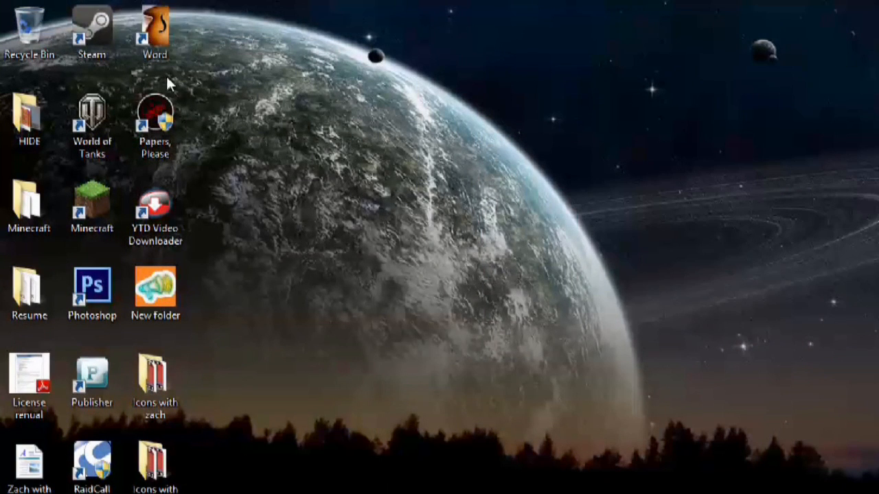
{"action": "mouse_move", "coordinate": [377, 129]}
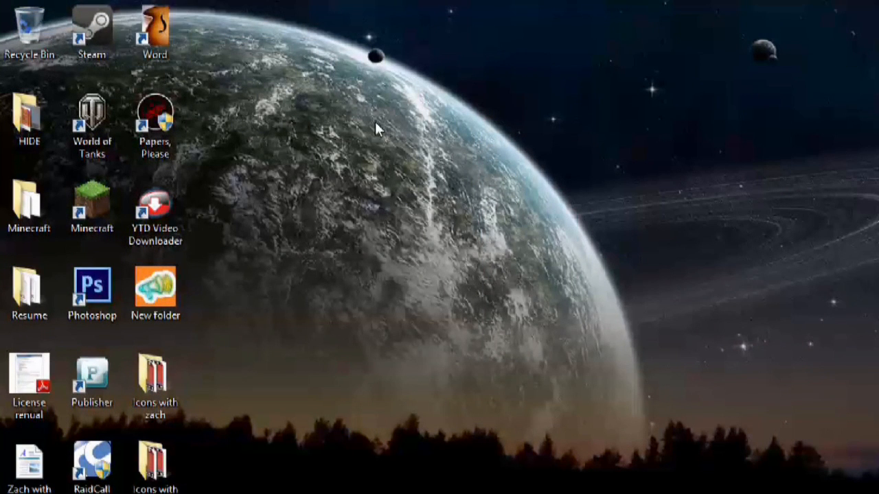